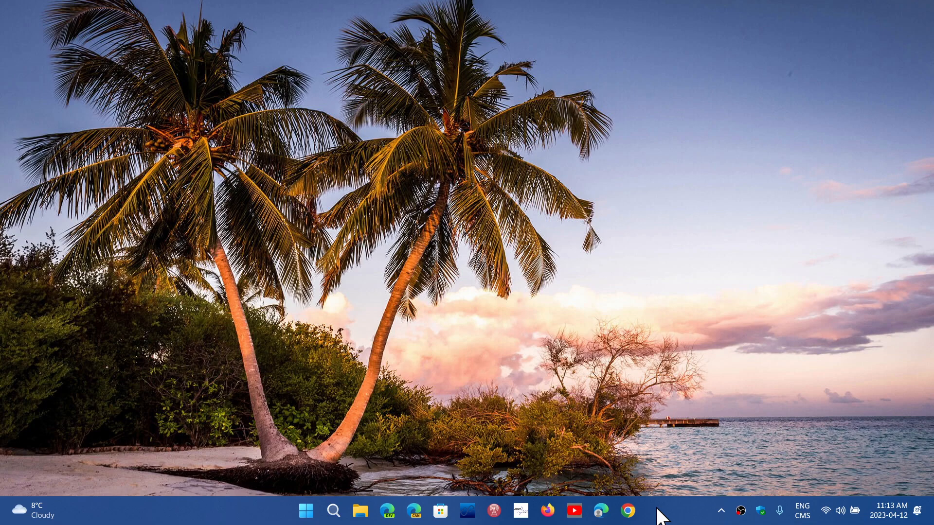
pyautogui.moveTo(305, 511)
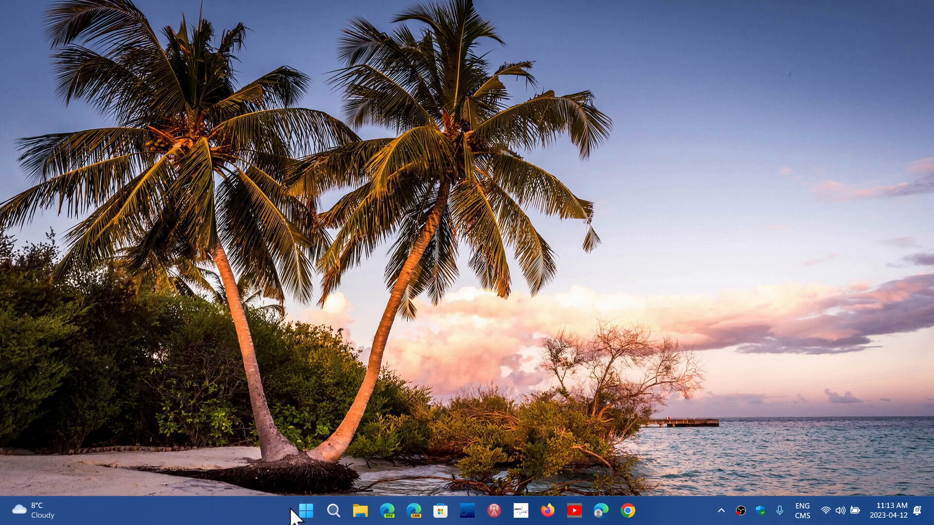
# - Launch Settings from the Start menu's pinned apps and go to the Windows Update page
pyautogui.click(305, 511)
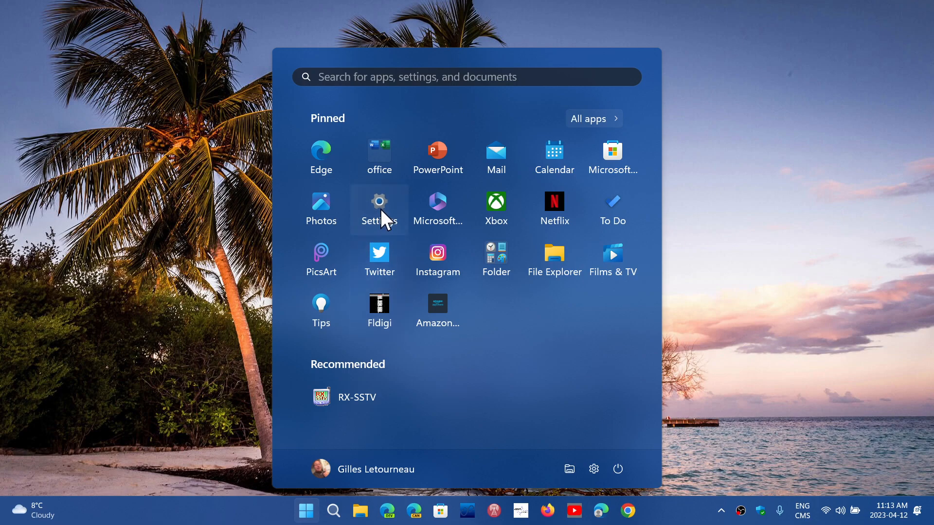
pyautogui.click(379, 202)
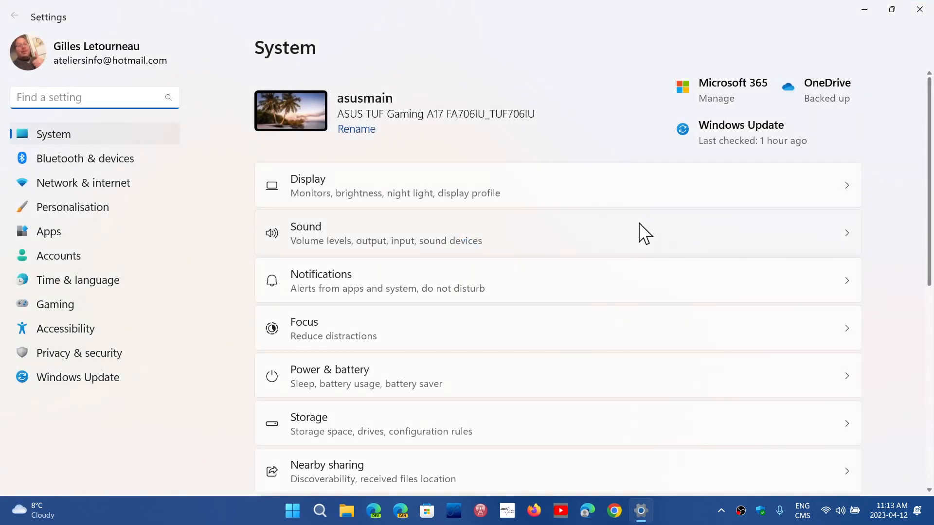
pyautogui.click(77, 378)
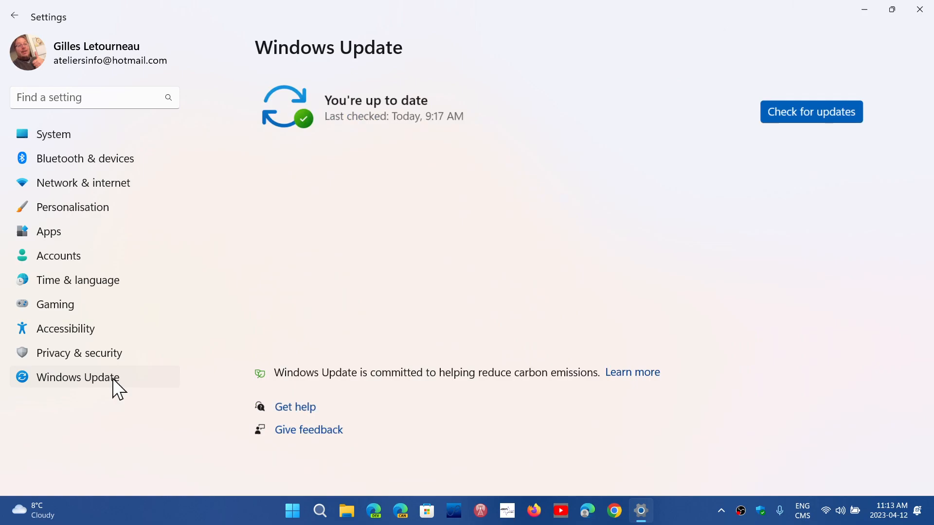
pyautogui.click(78, 377)
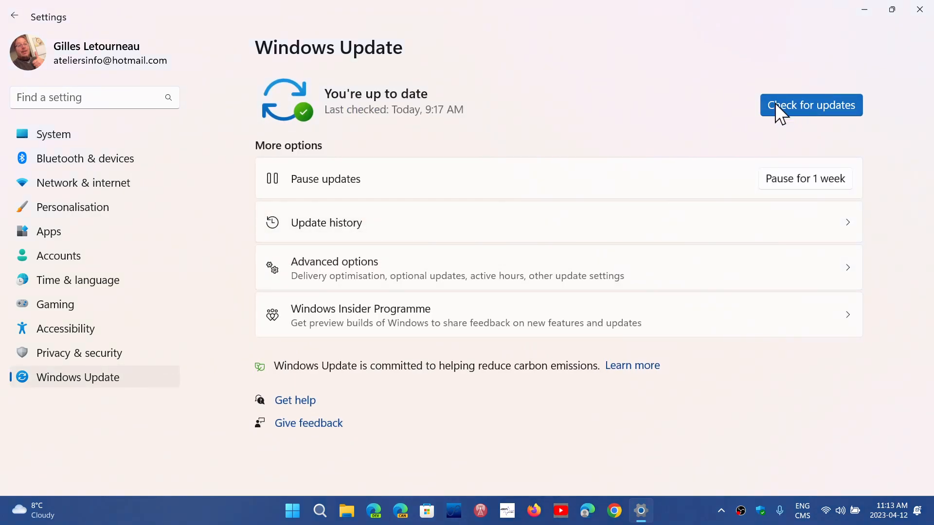
# - Run Check for updates until 'You're up to date' shows 11:14 AM, then close Settings
pyautogui.click(812, 106)
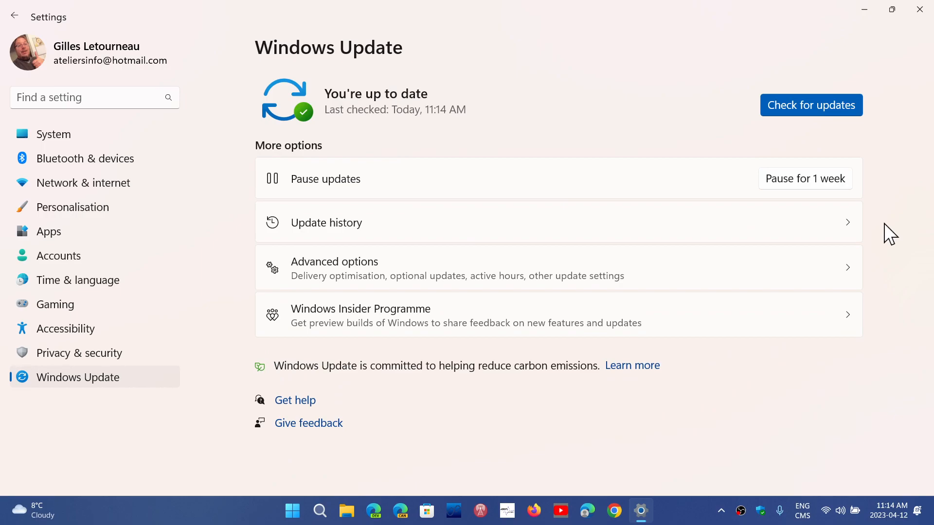
pyautogui.moveTo(892, 110)
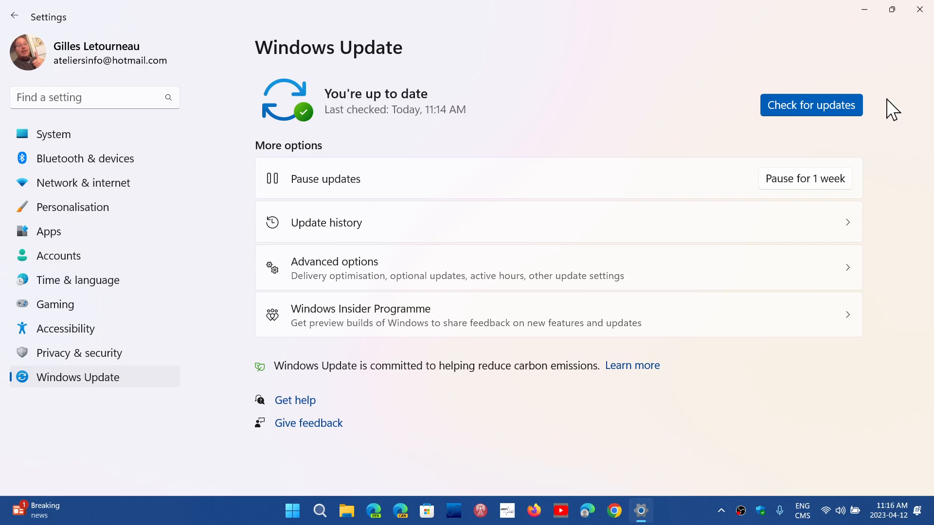
pyautogui.moveTo(603, 92)
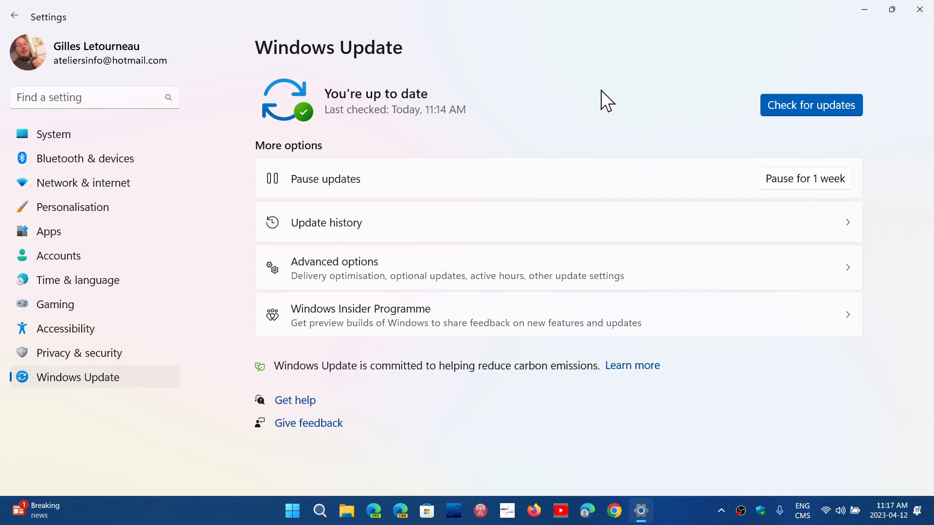
pyautogui.moveTo(921, 9)
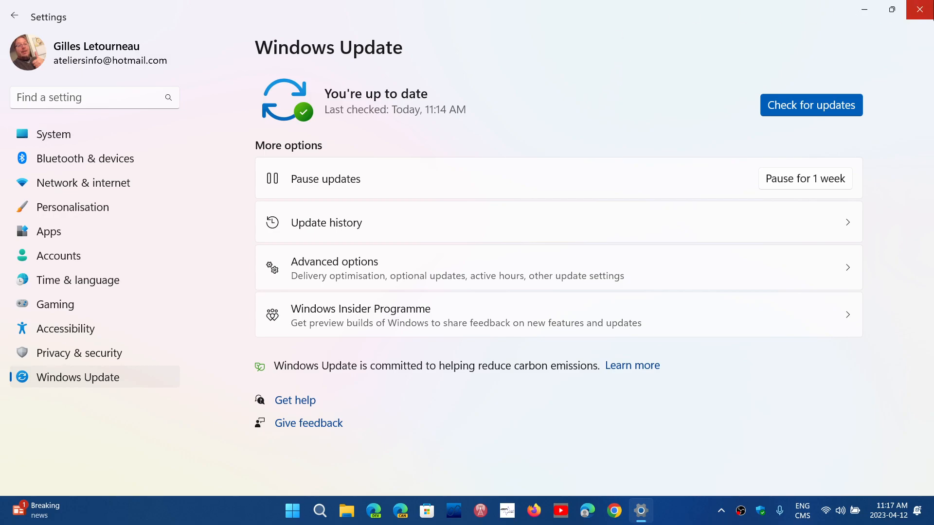
pyautogui.click(919, 9)
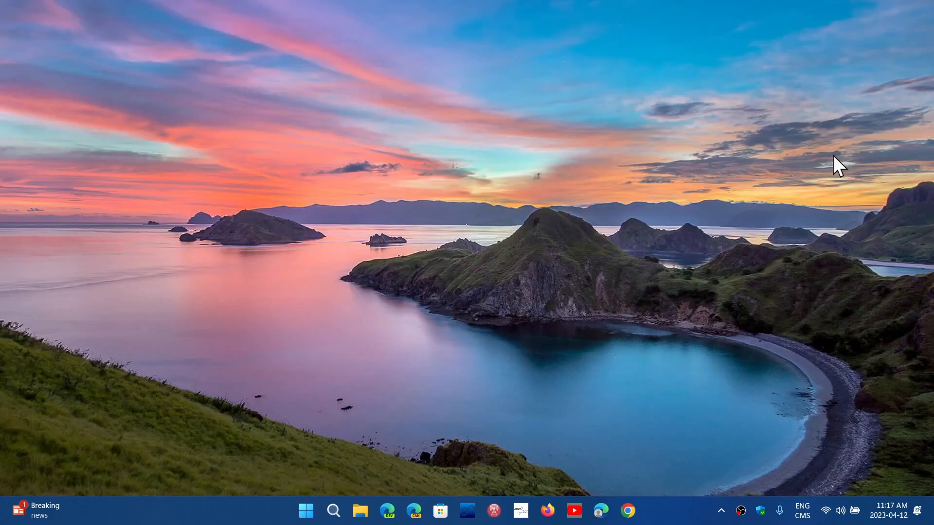